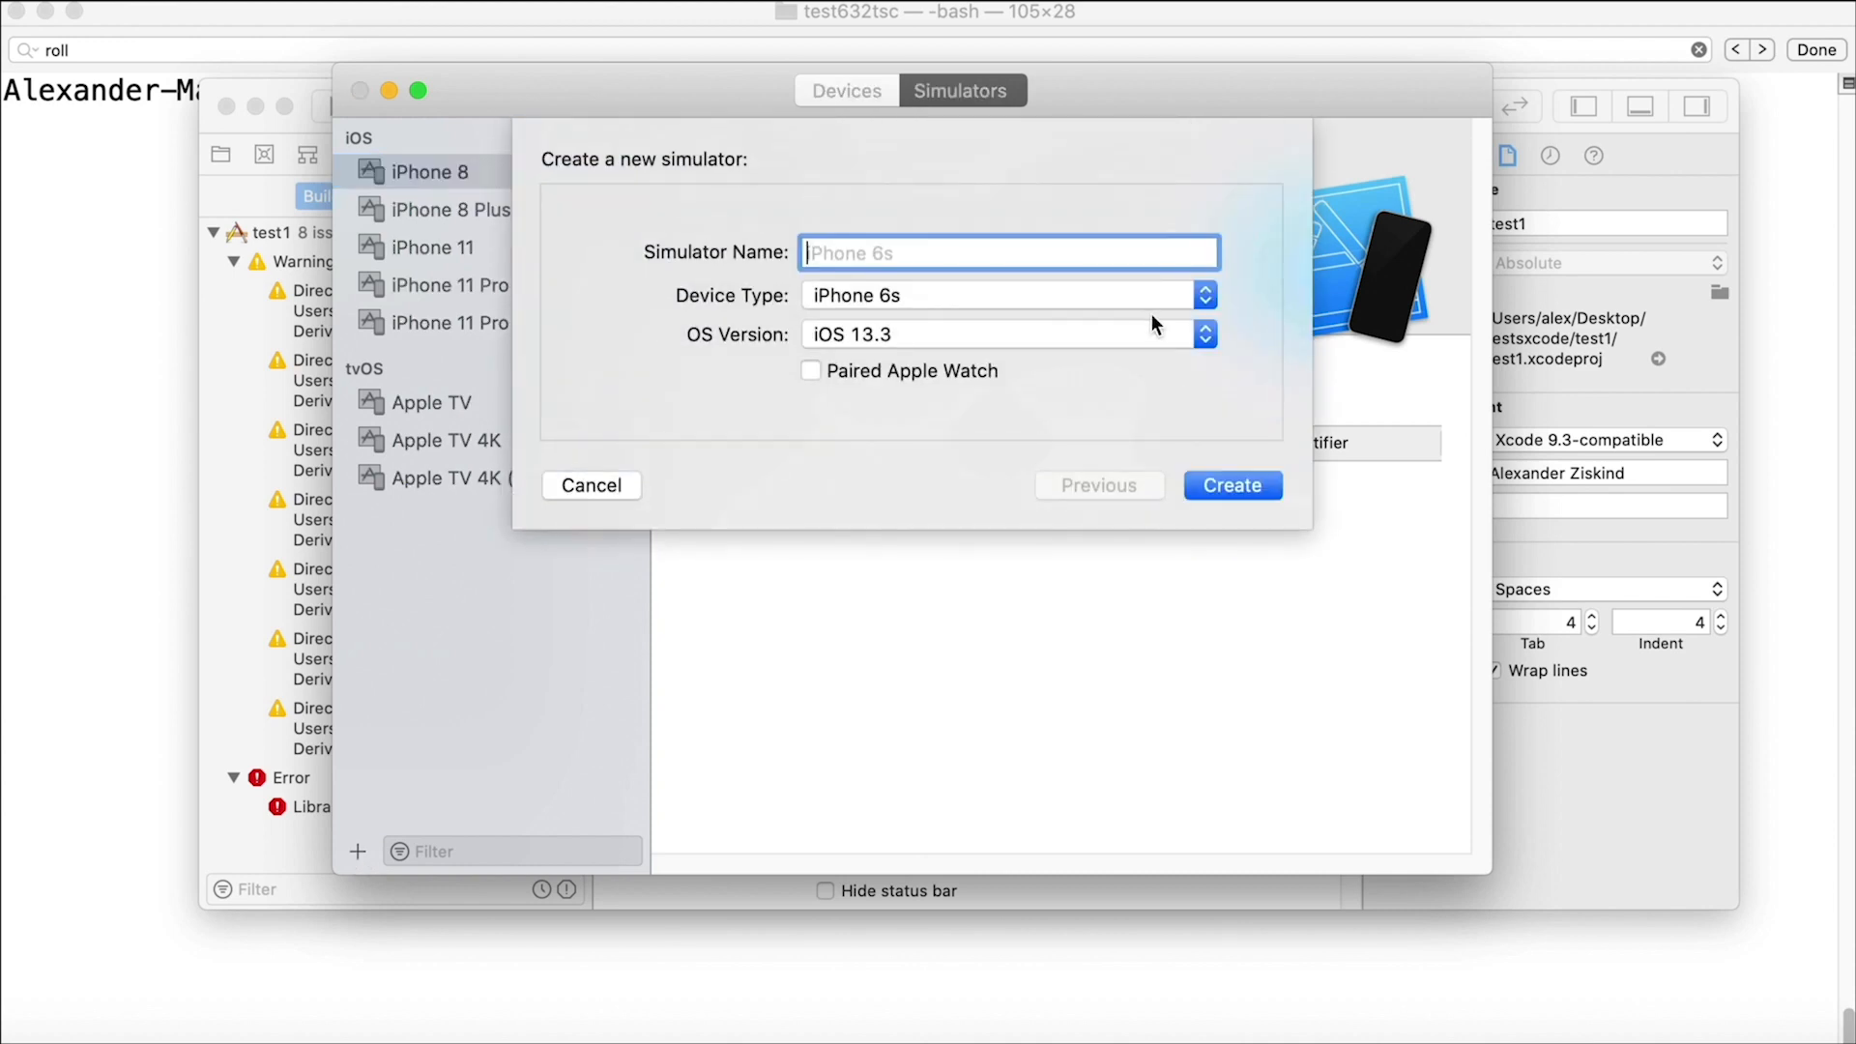
Create an 'iPad Pro' simulator of type iPad Pro (12.9-inch) (2nd generation) on iOS 13.3.
click(1203, 295)
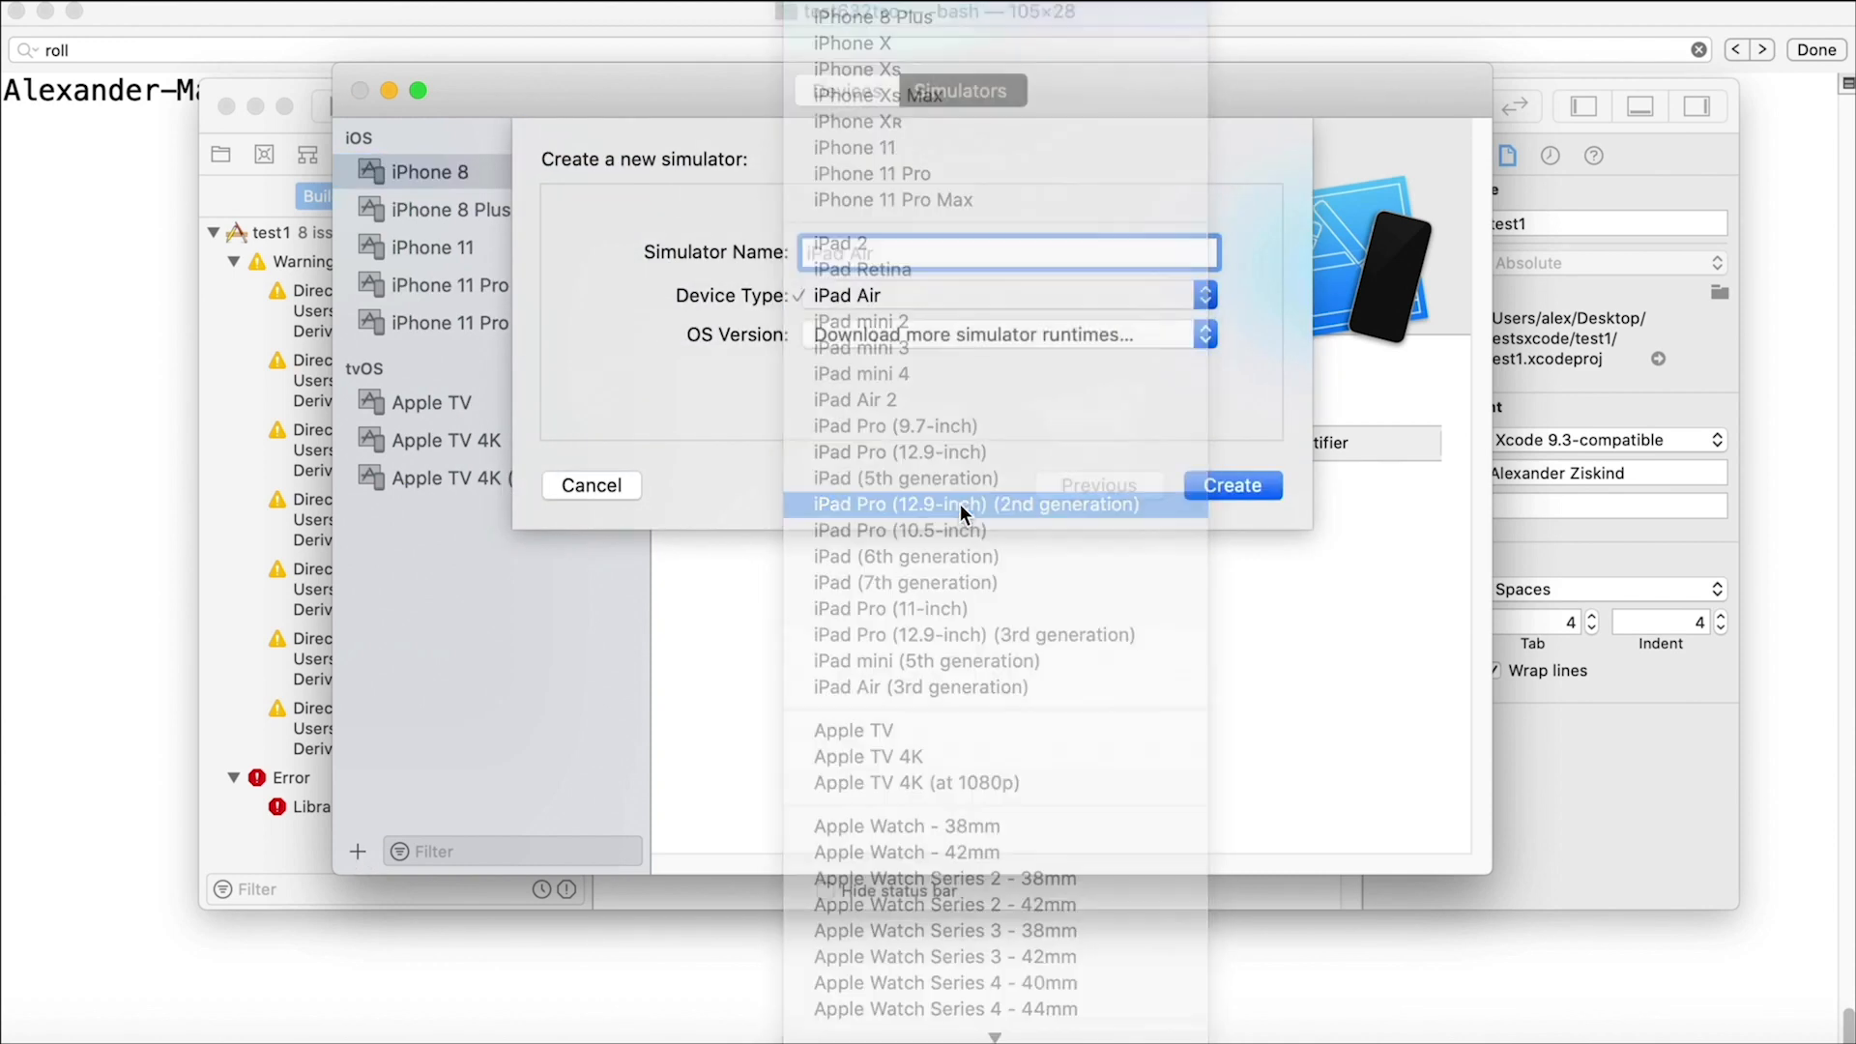
click(974, 504)
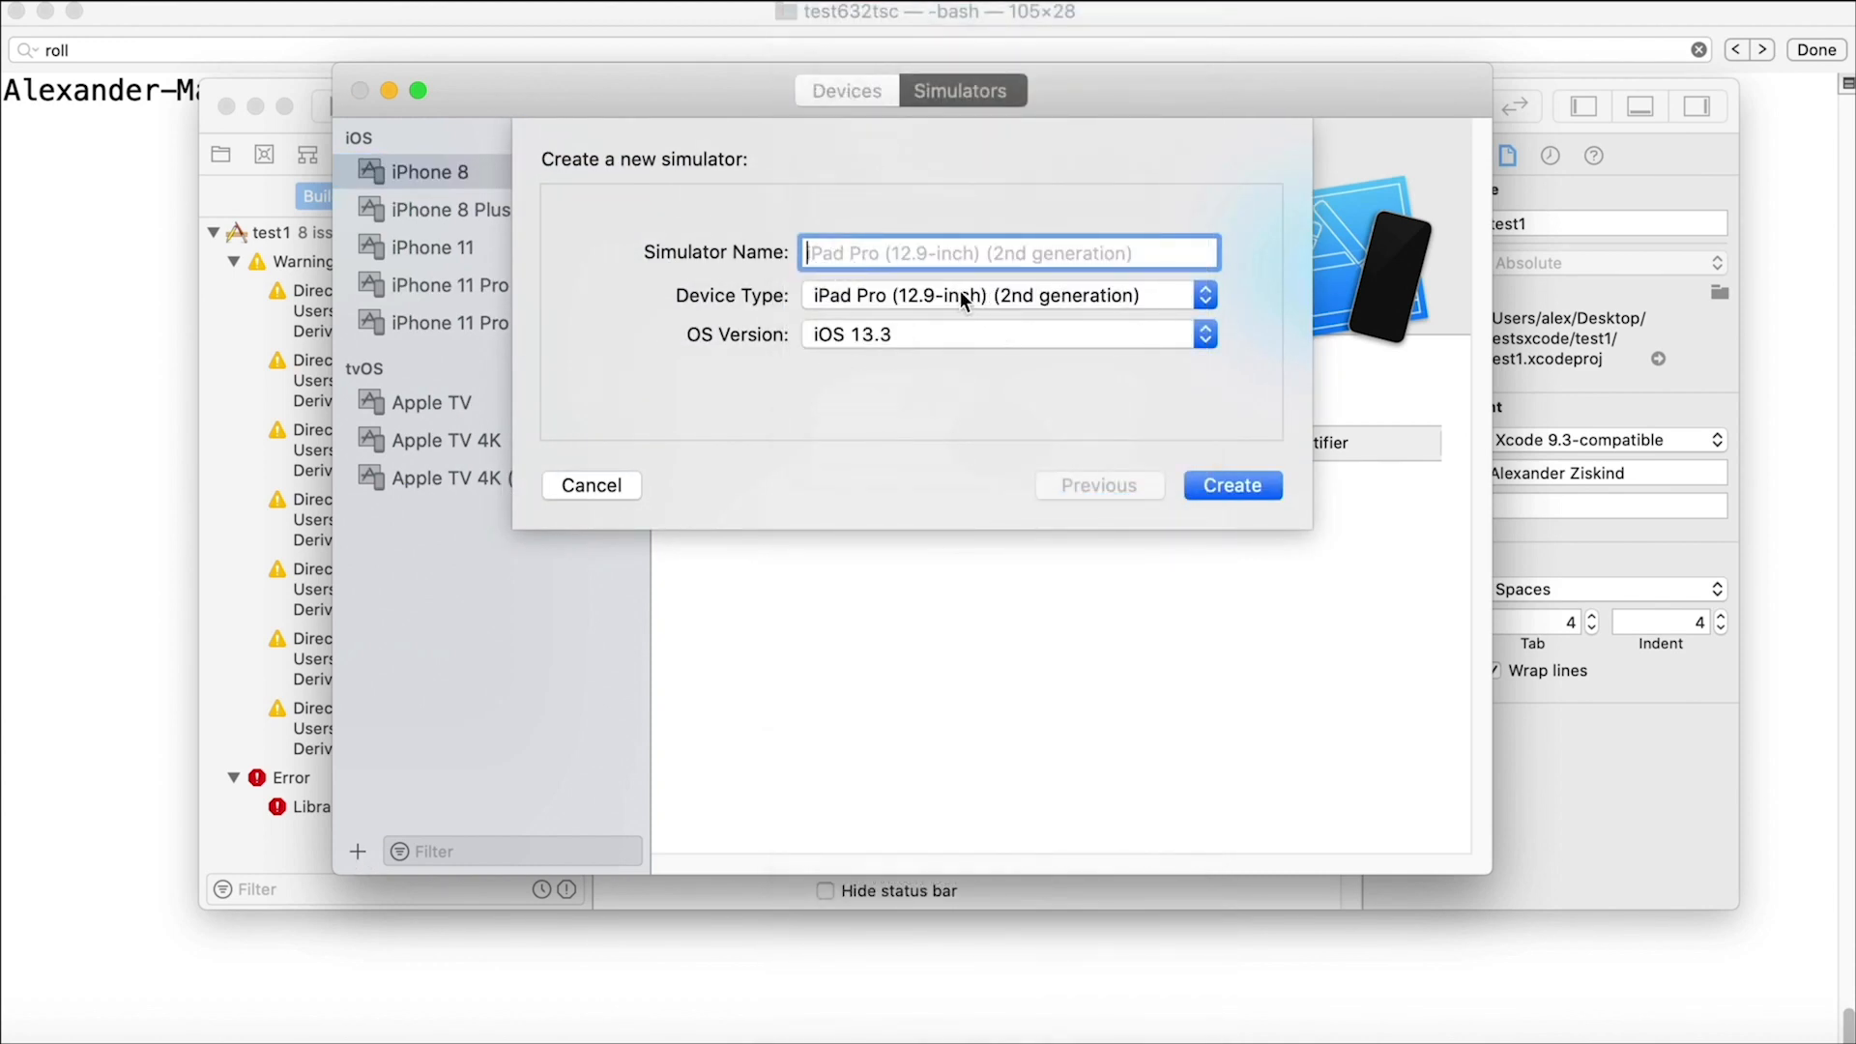
text(iPad Pro)
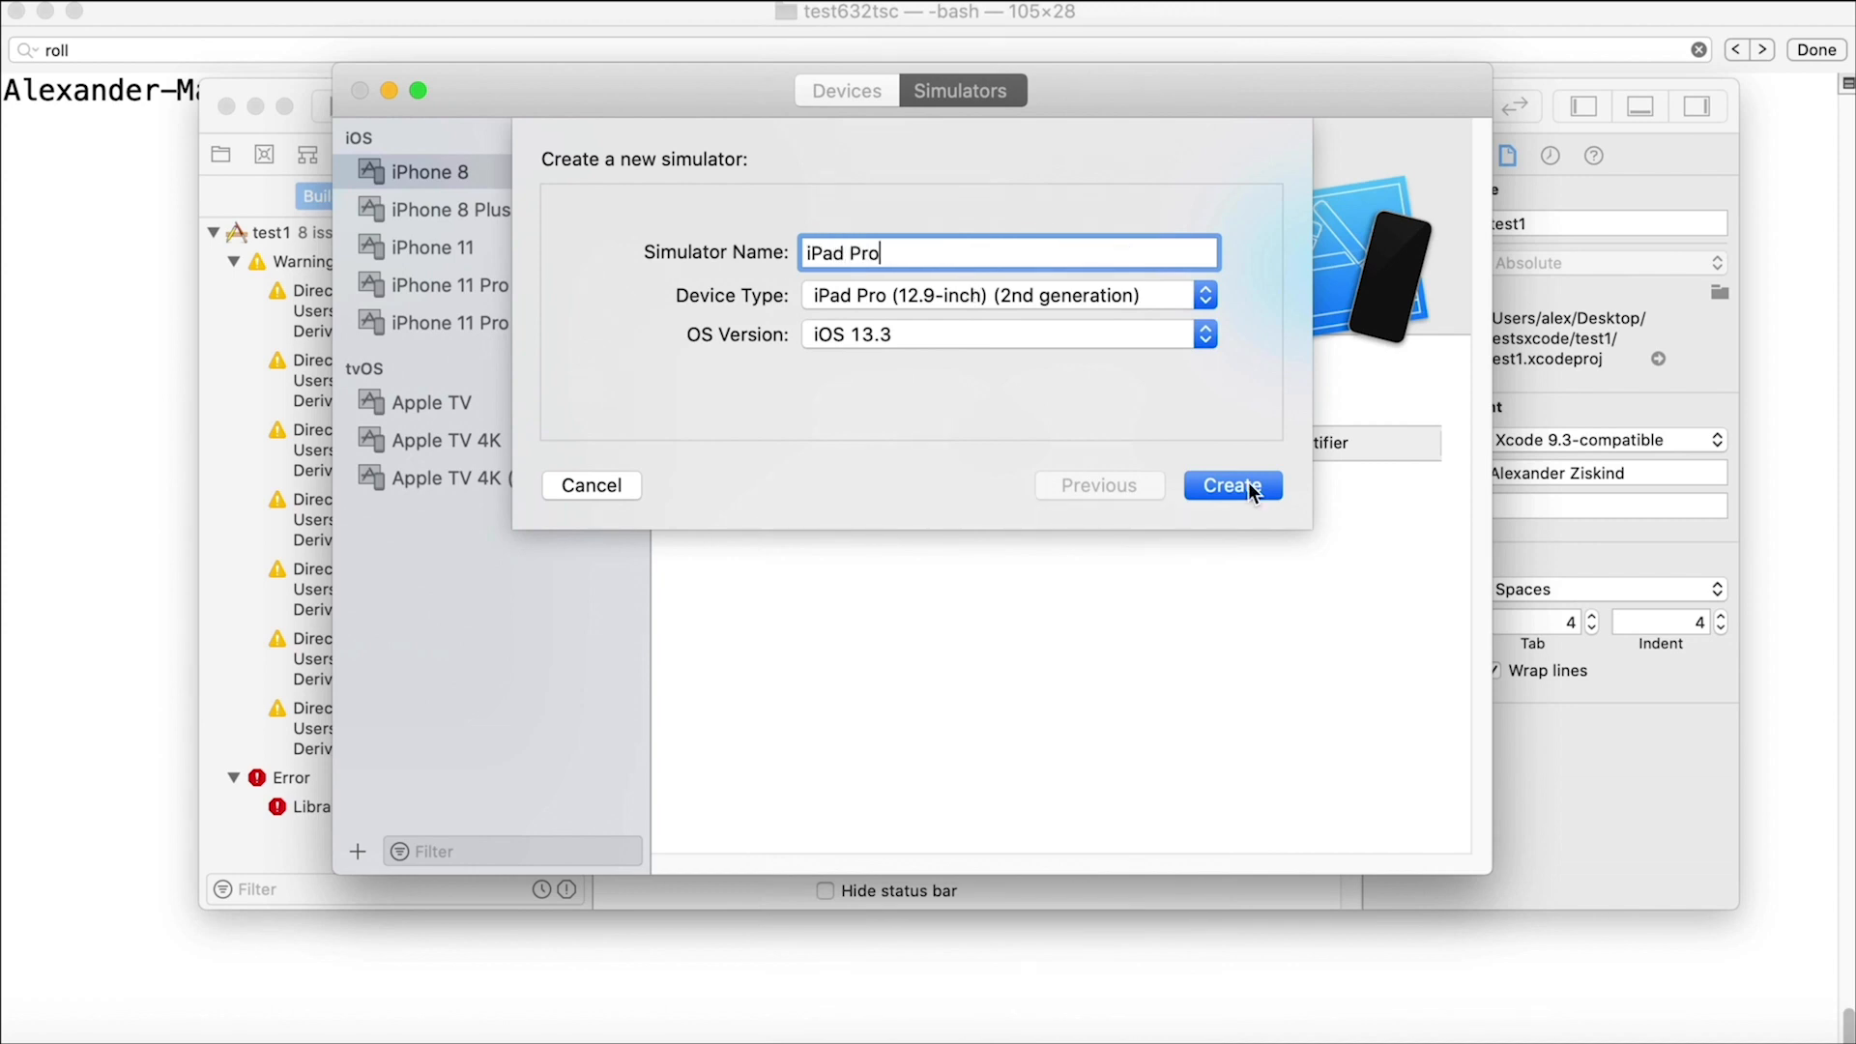
click(1230, 485)
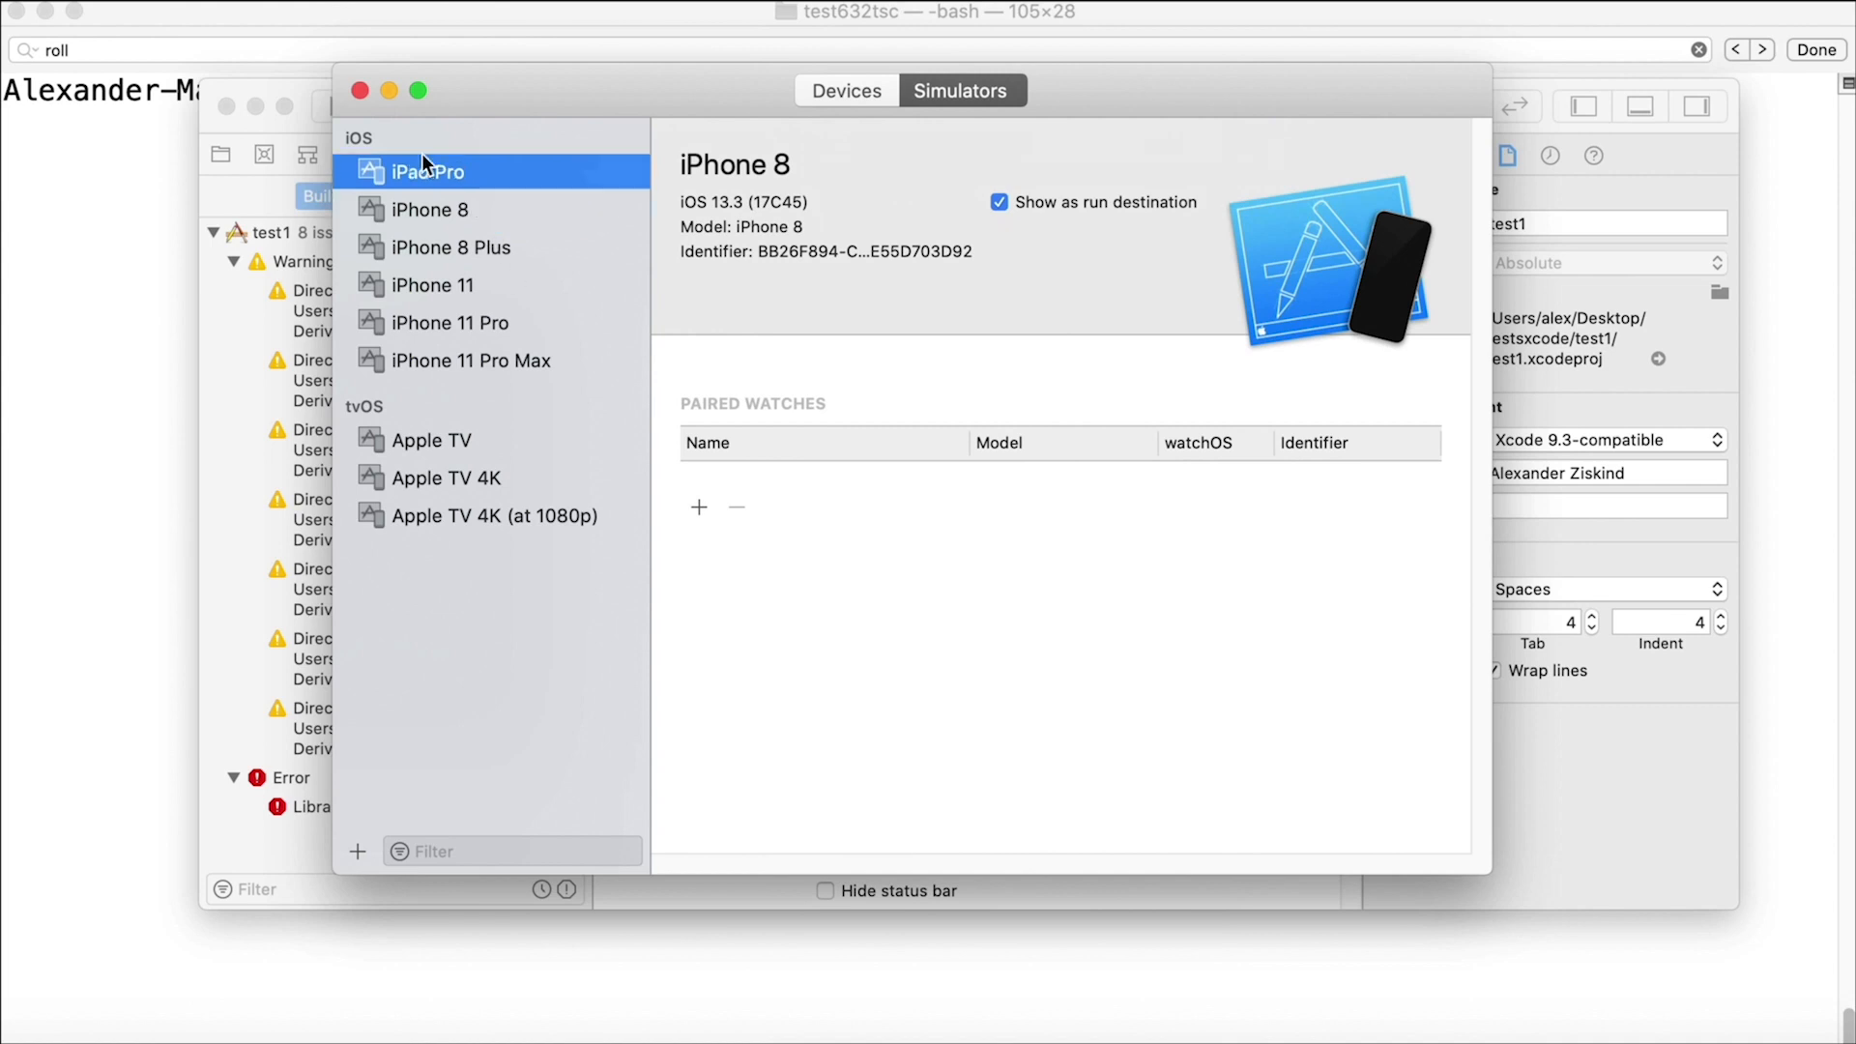
right_click(427, 170)
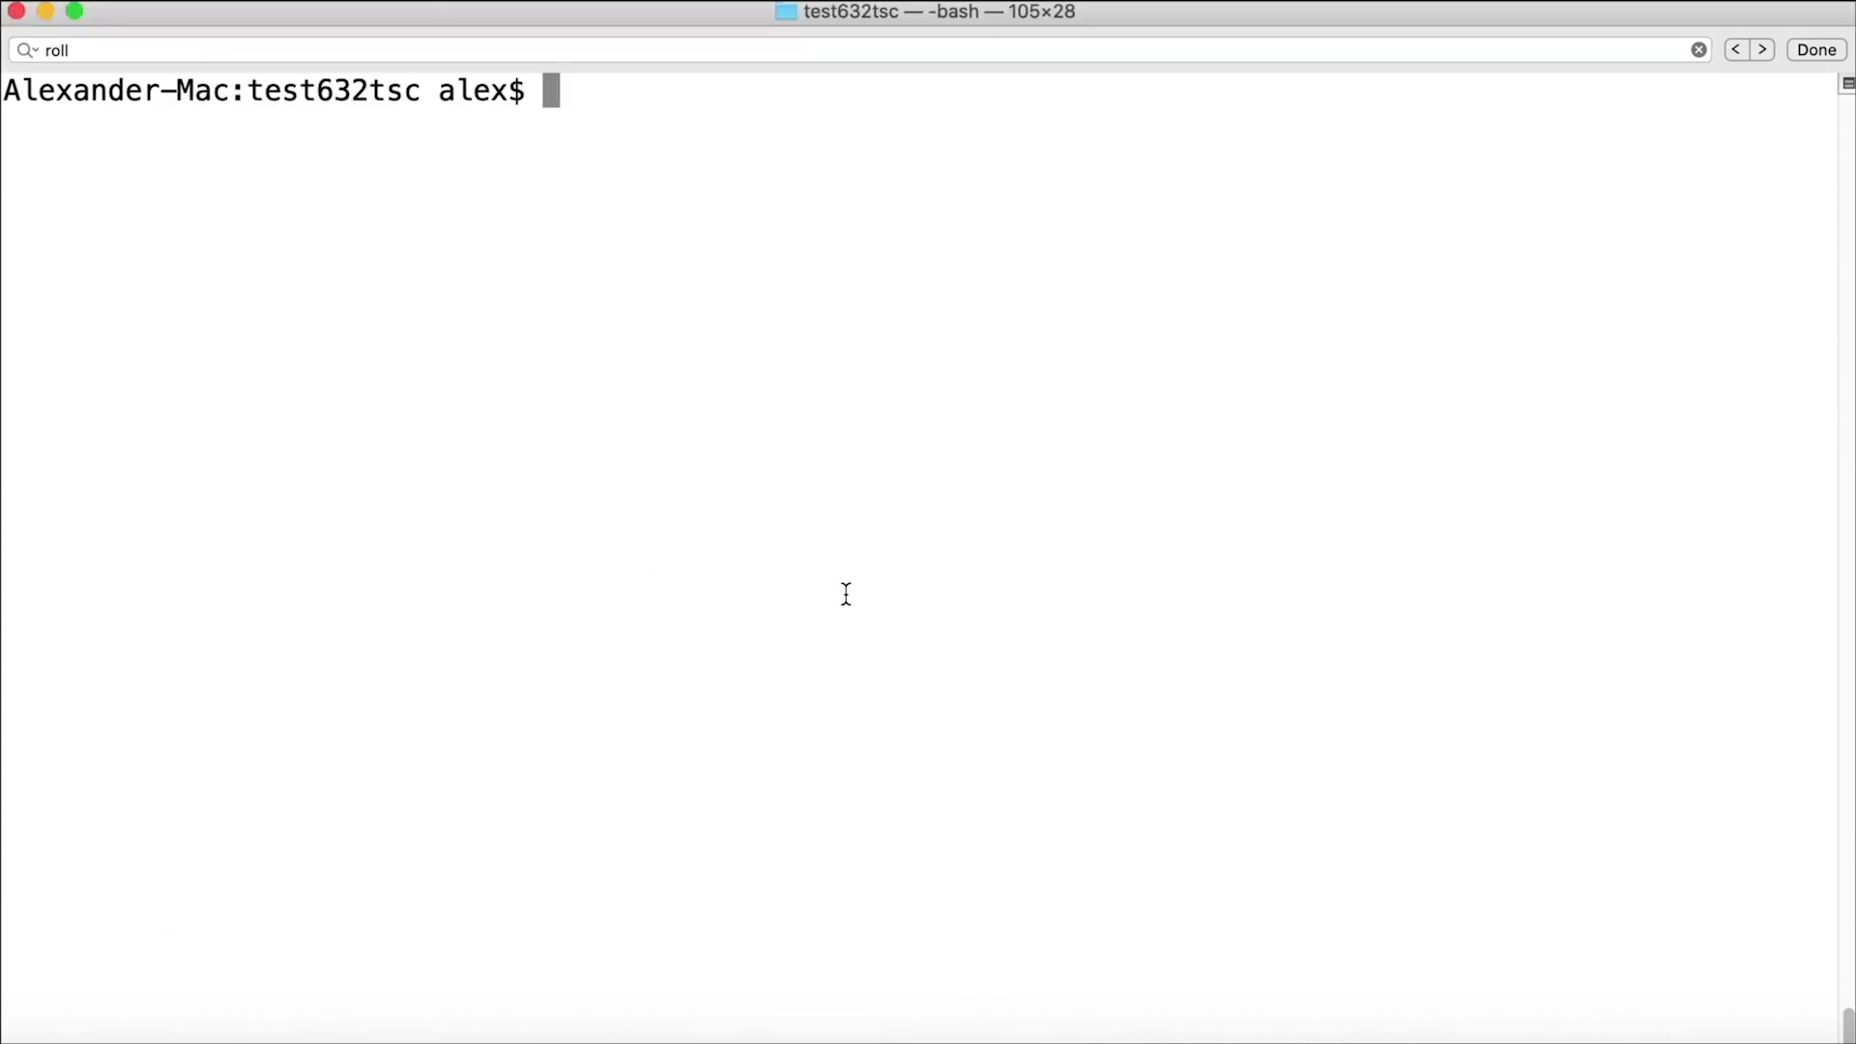
mouse_move(930, 570)
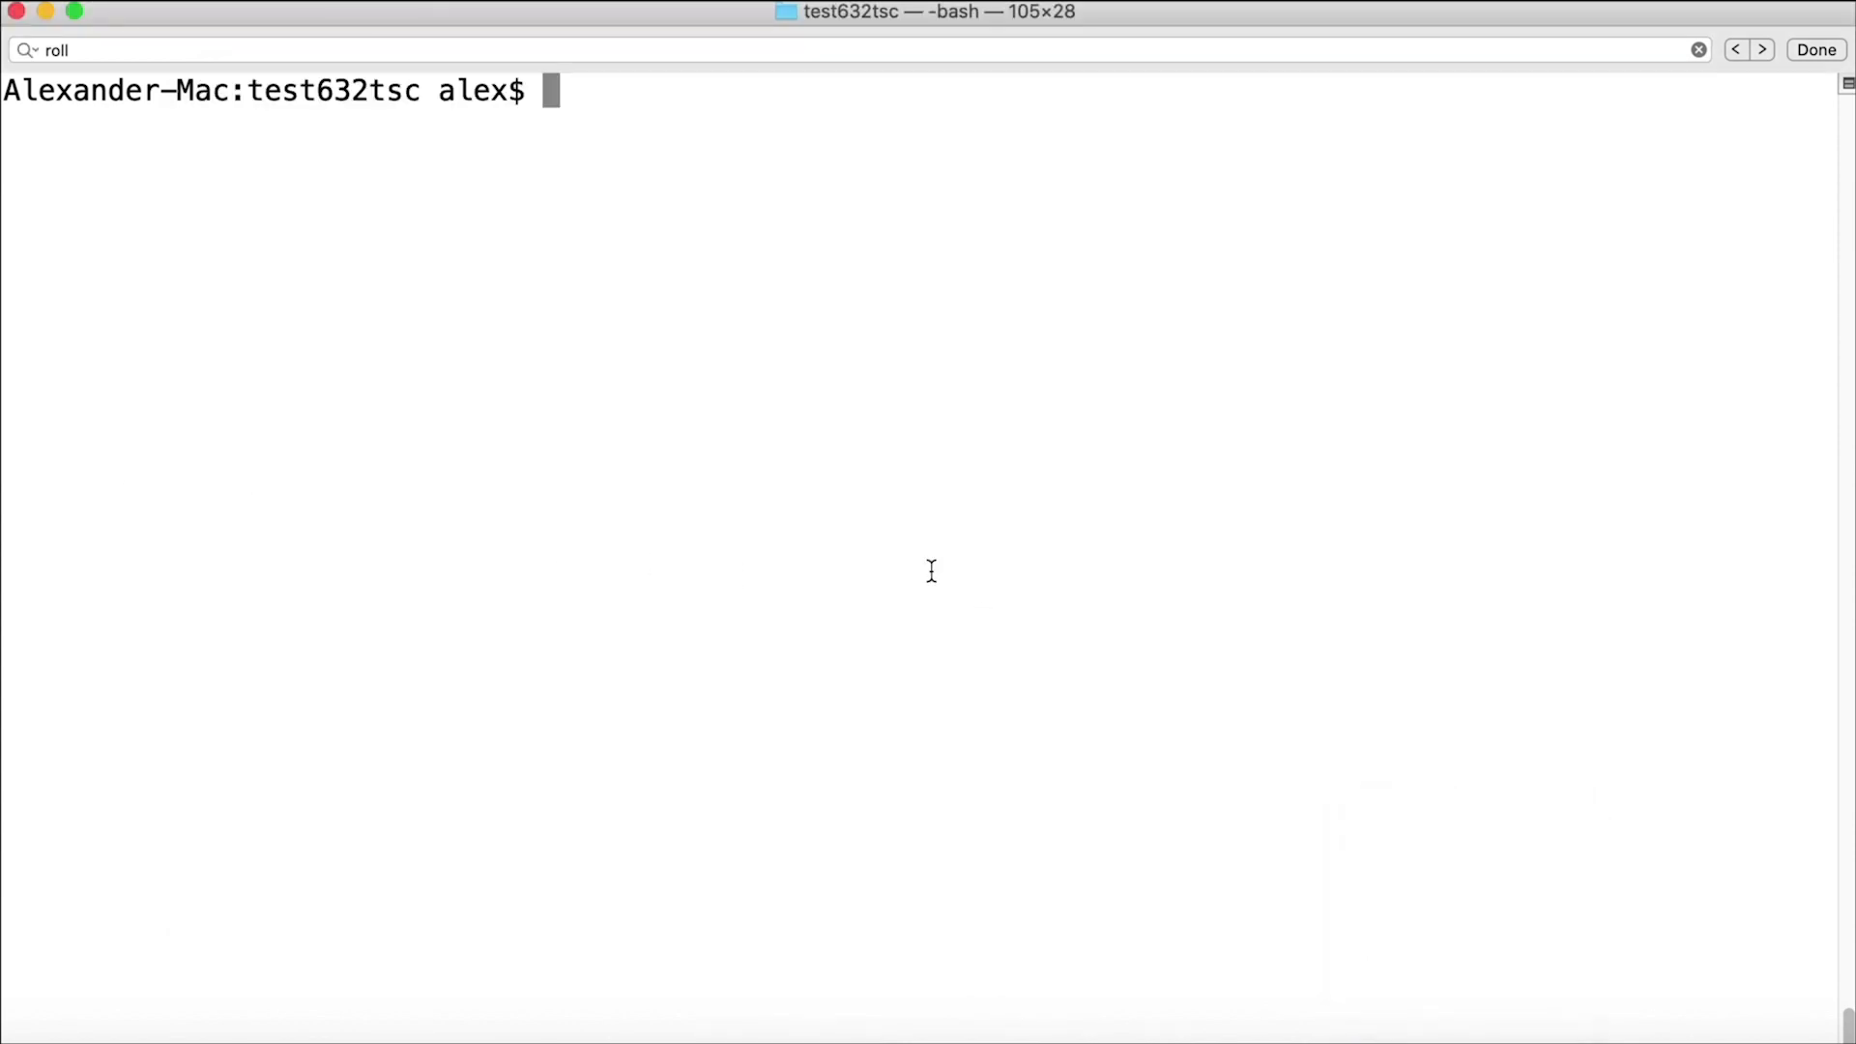
Type 'tns' at the test632tsc project prompt in Terminal.
text(tns)
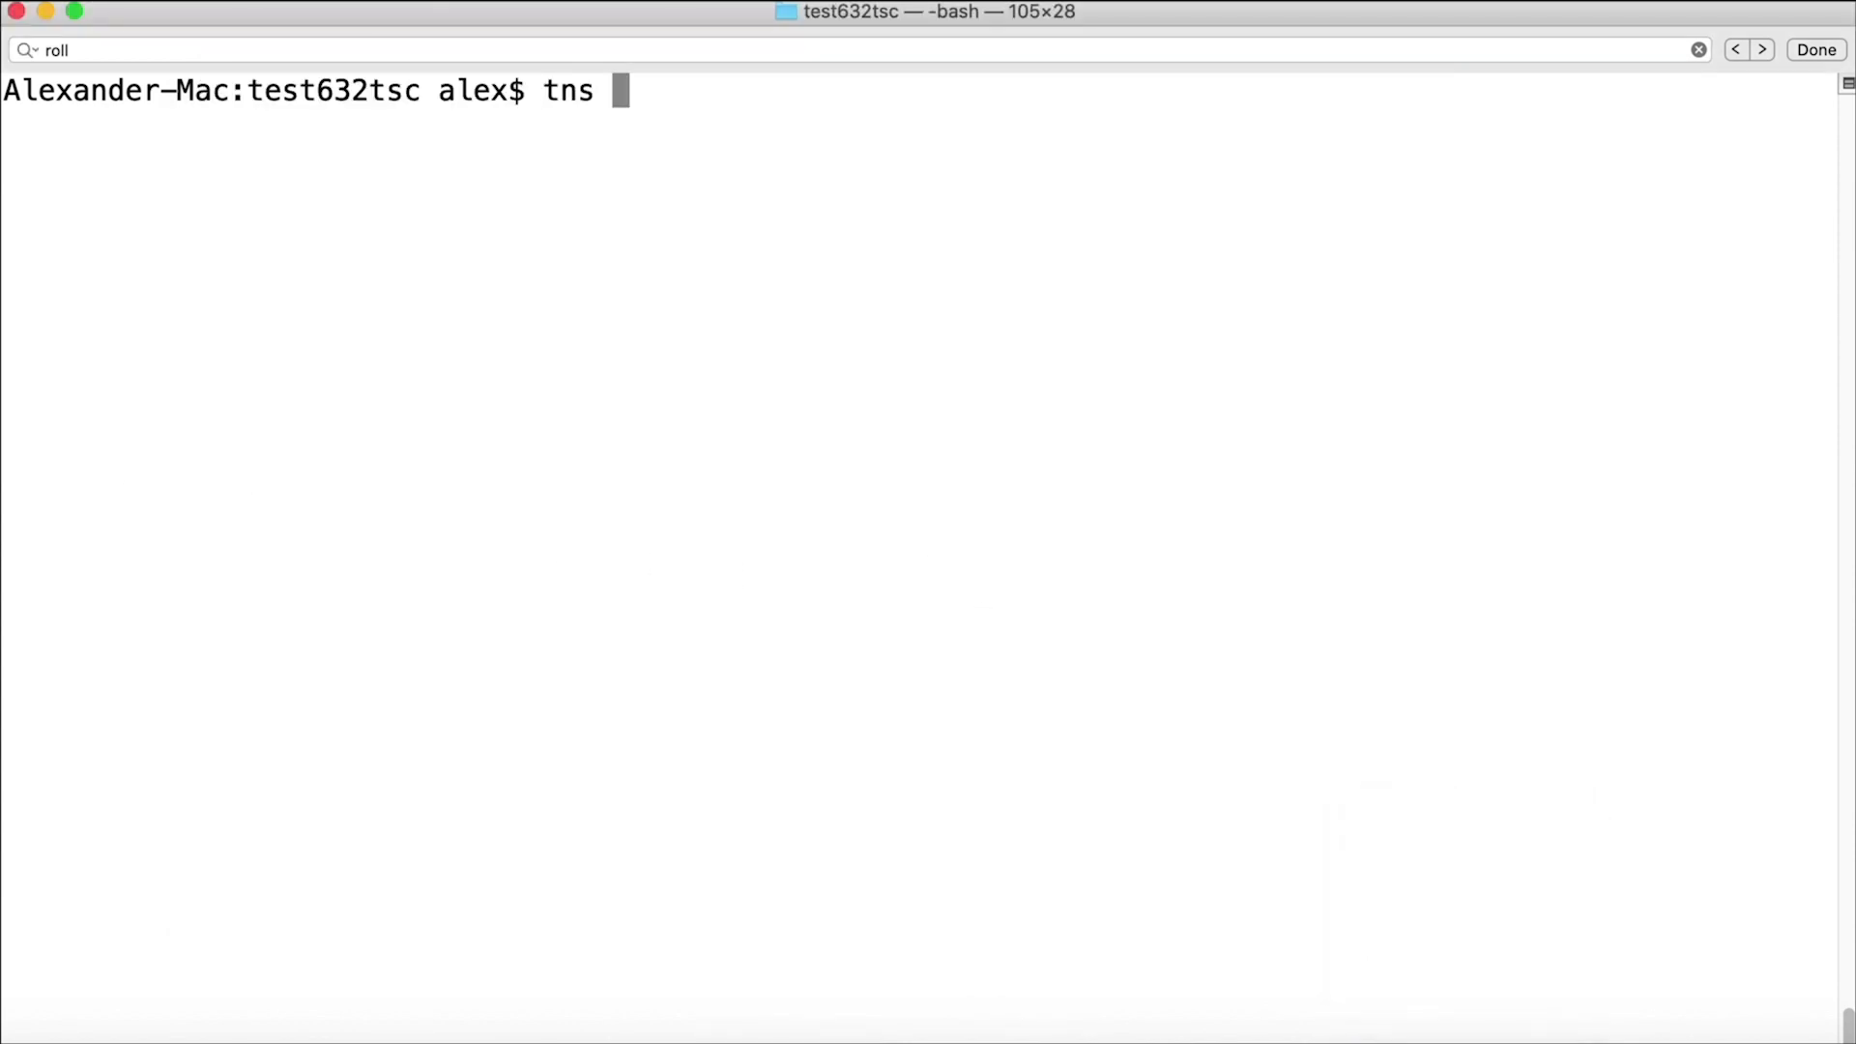